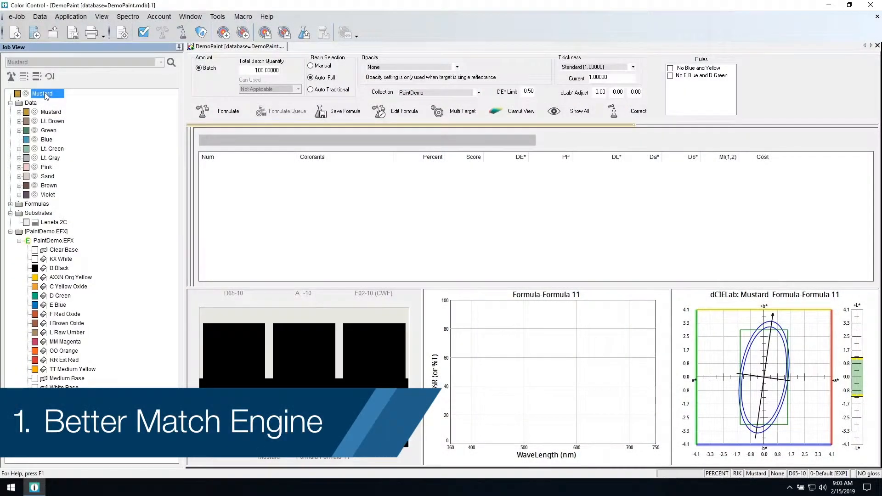
Correct the Mustard trial, lowering DEcmc from 0.58 to 0.19
click(228, 111)
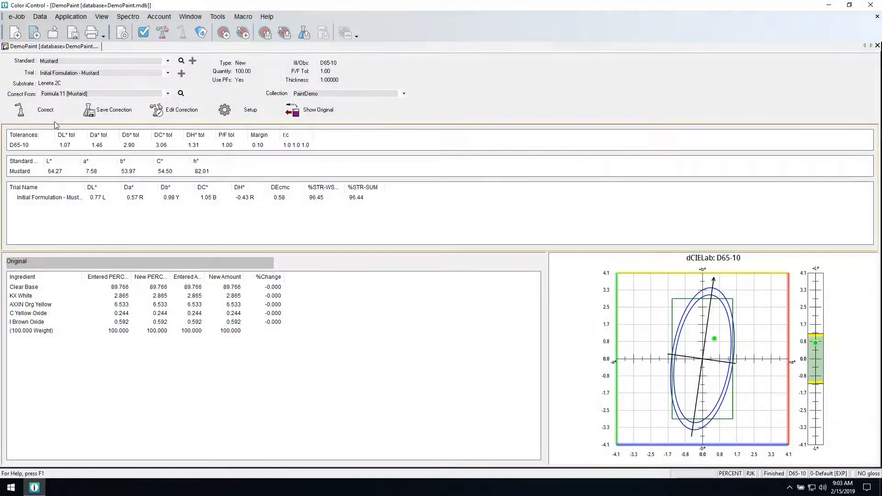
click(37, 109)
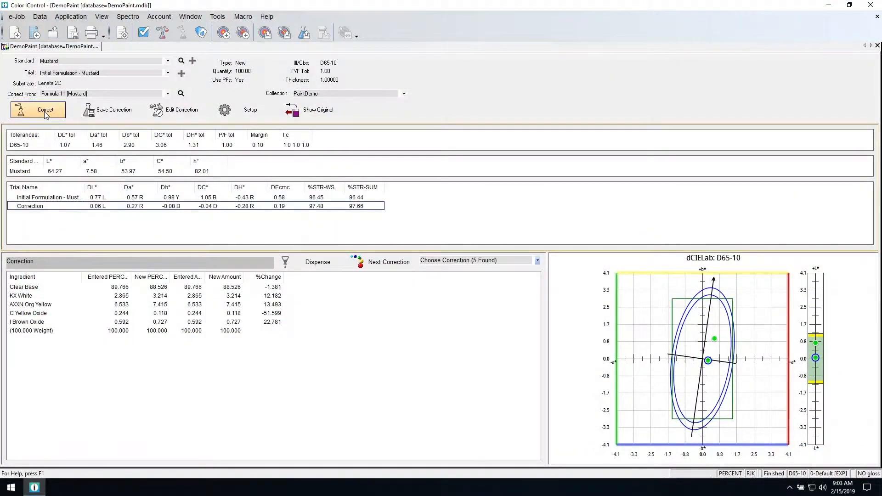
click(37, 110)
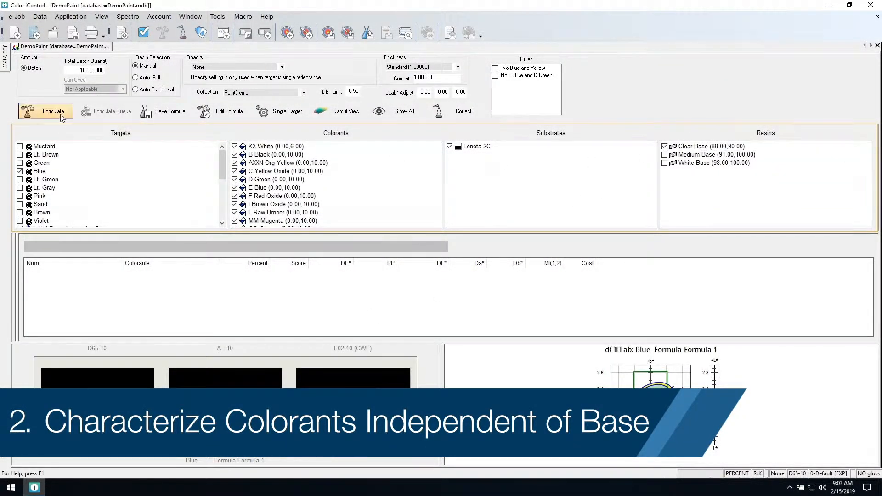
Formulate Blue as Formula 1 on Clear Base, then set resin selection to automatic full
click(46, 111)
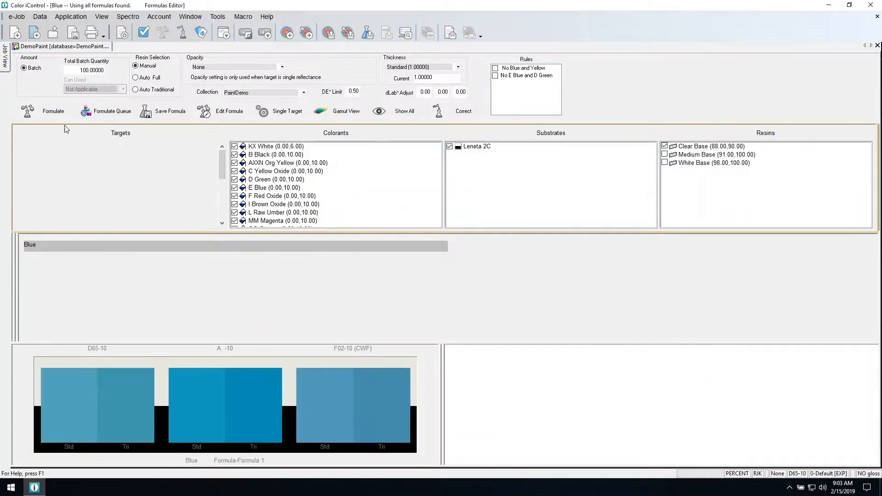
click(27, 111)
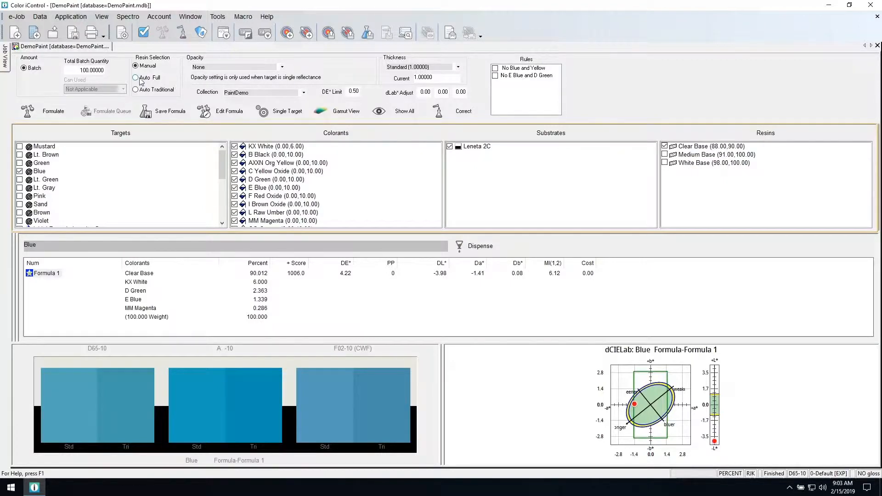
click(136, 77)
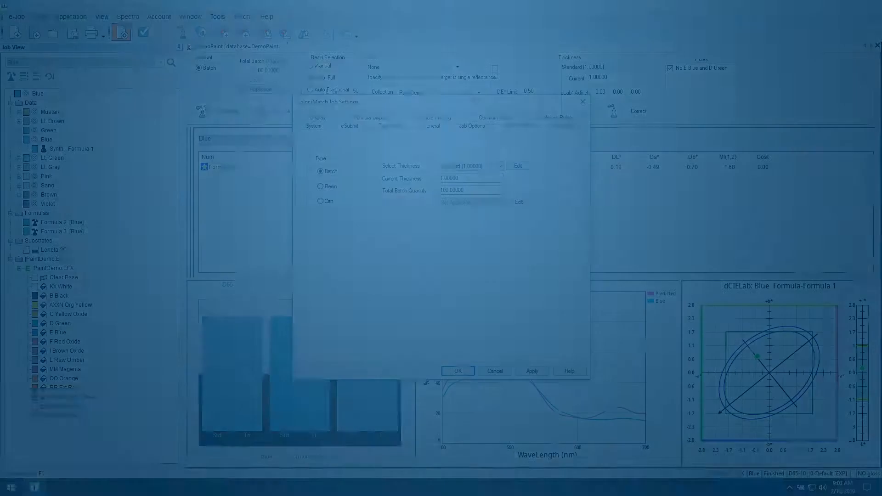
Create a new colorant rule named 'No Blue and Yellow'
click(565, 117)
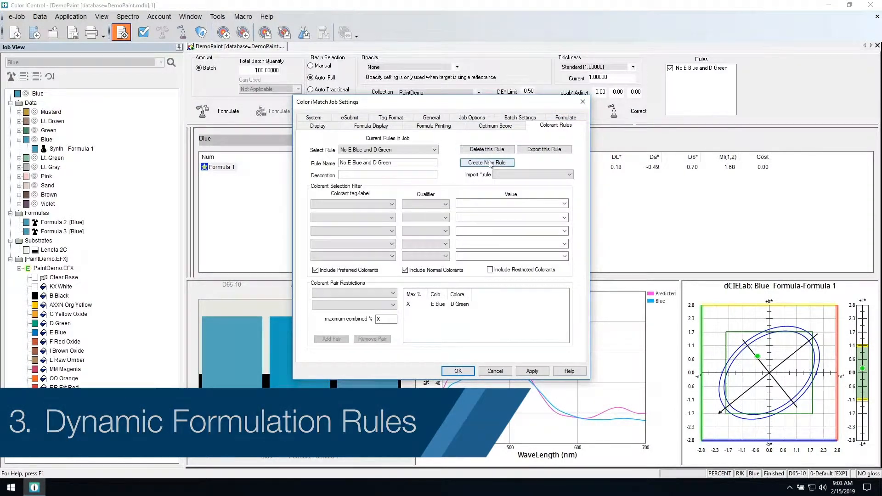
click(487, 163)
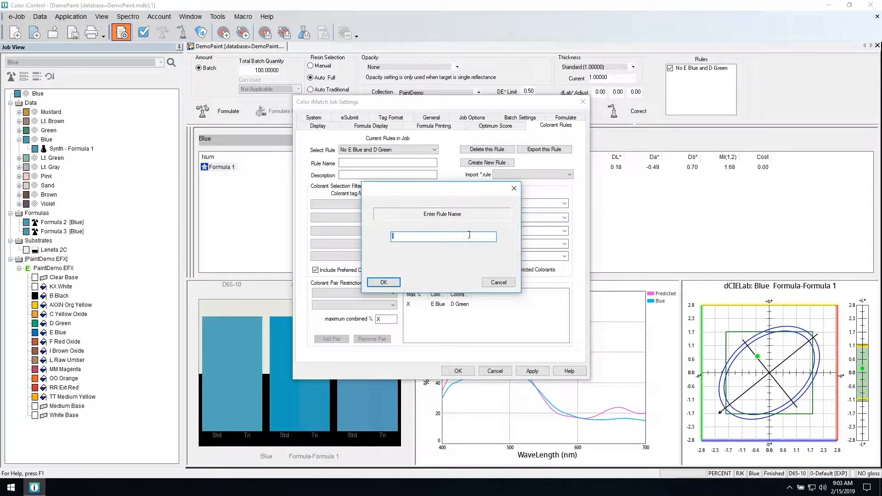
text(No Blue and Yellow)
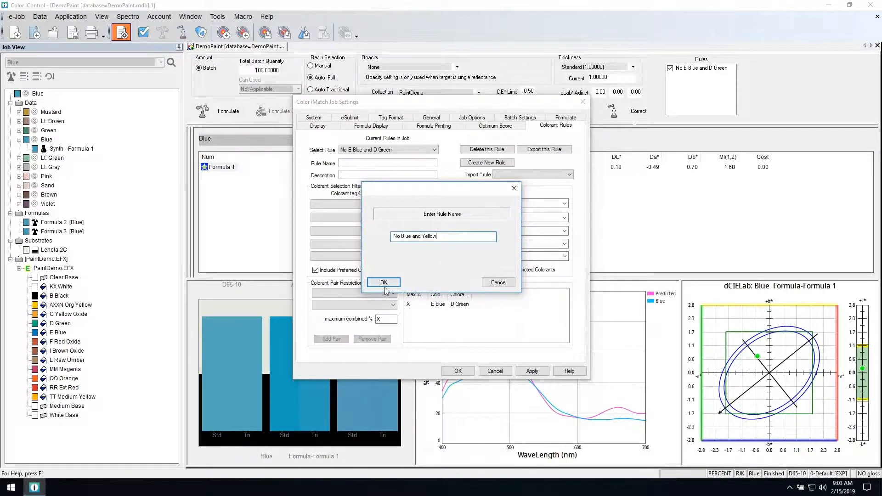
click(383, 282)
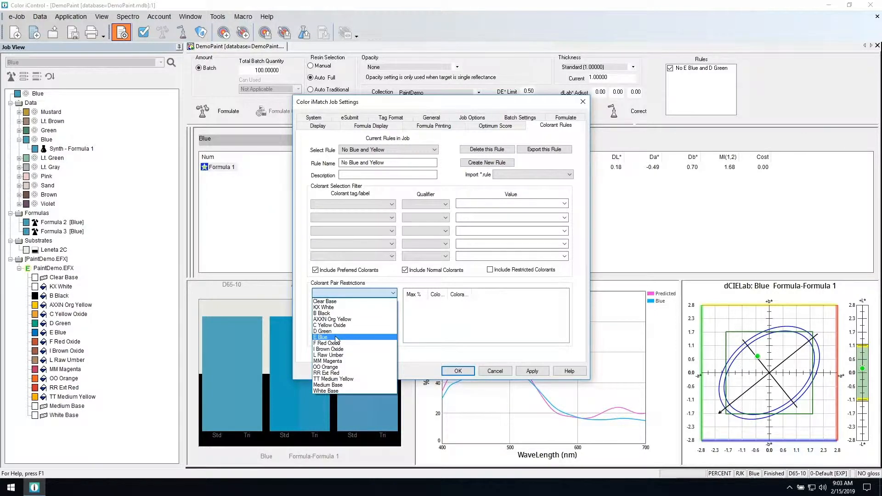
Add the E Blue and AXXN Org Yellow pair to the rule
click(320, 337)
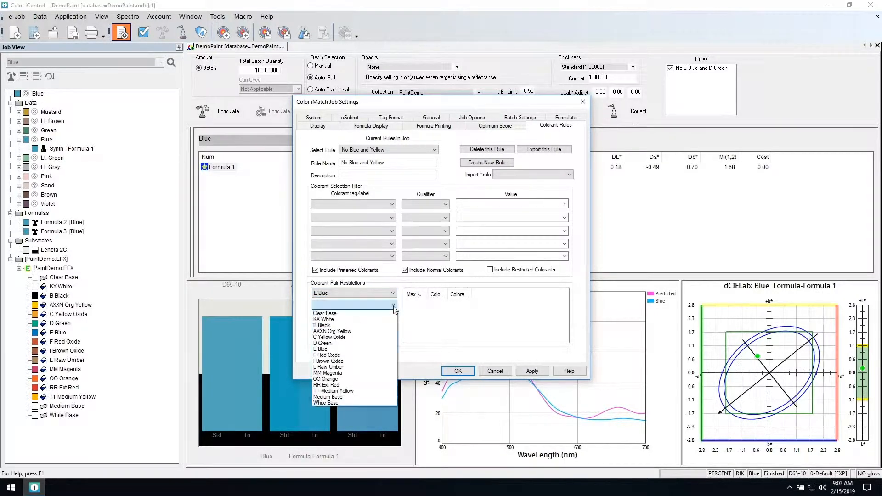
click(332, 331)
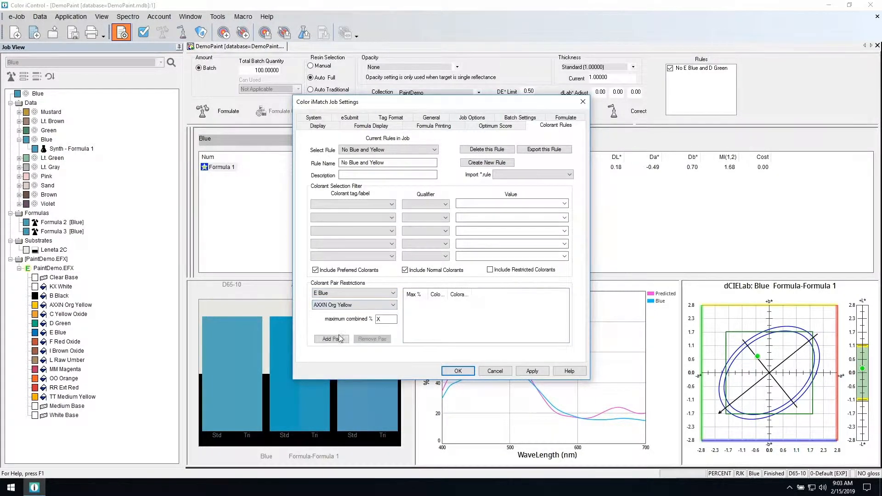
click(318, 118)
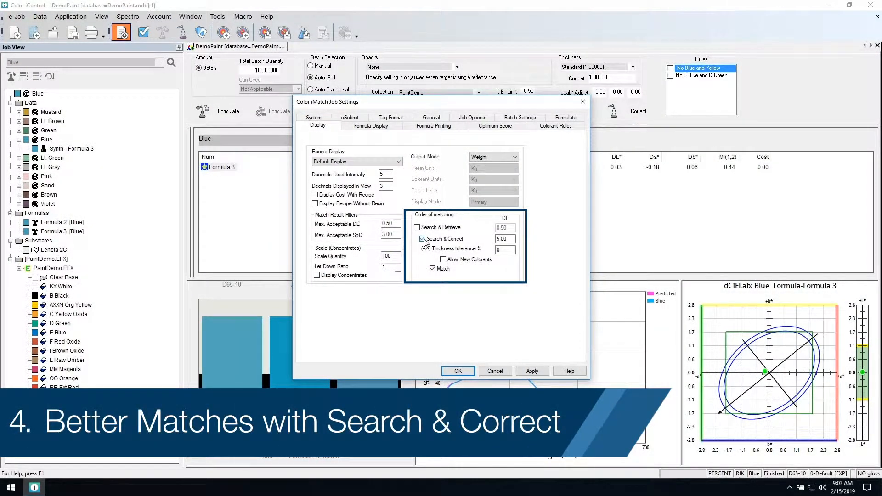
Enable Search & Correct matching, remove current results, and reformulate Mustard as Formula 11
click(432, 259)
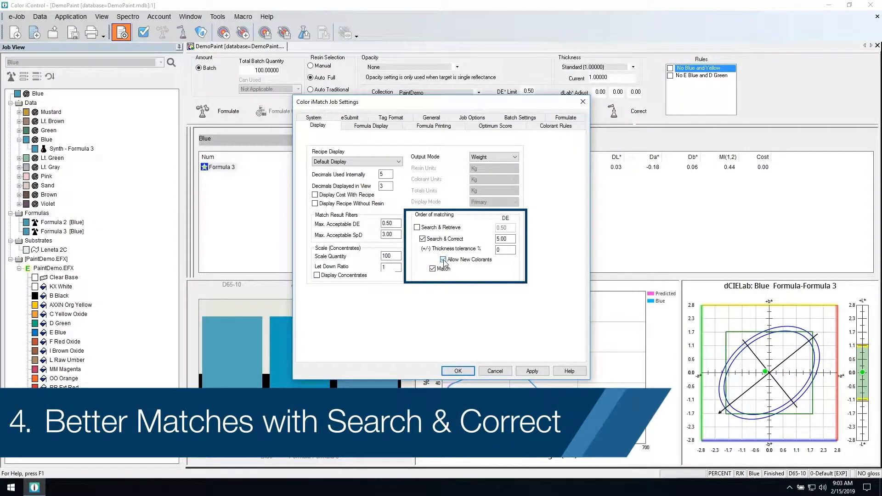
click(457, 371)
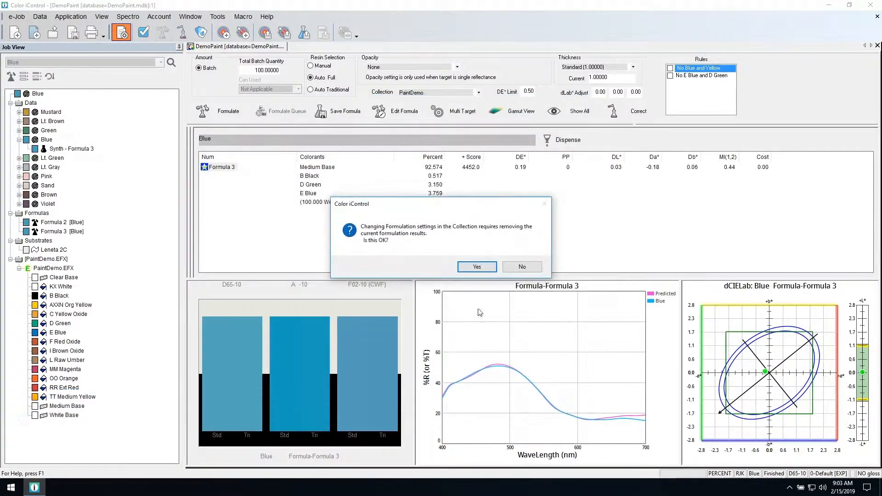
click(475, 267)
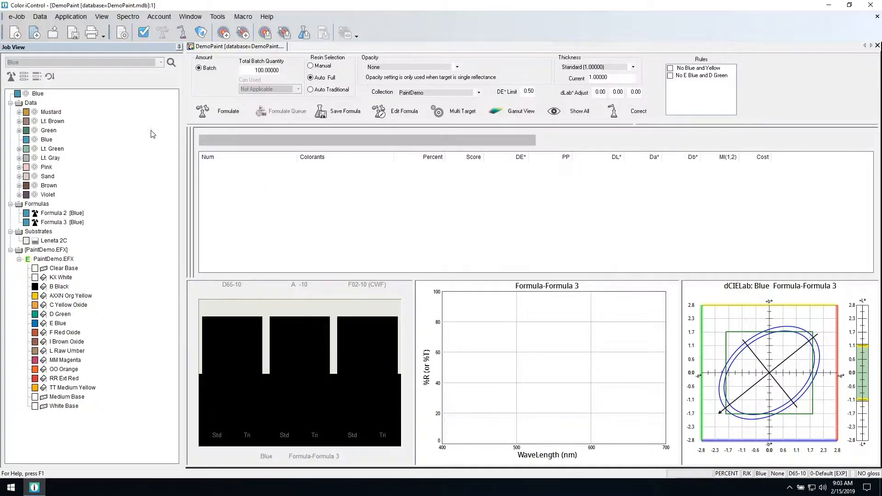
click(38, 93)
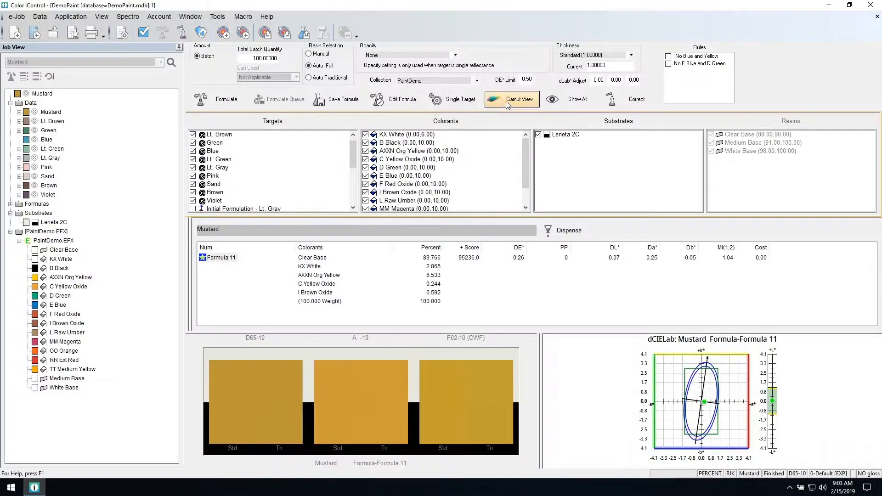
Show the 3D gamut body transparent with all 11 targets inside it
click(511, 99)
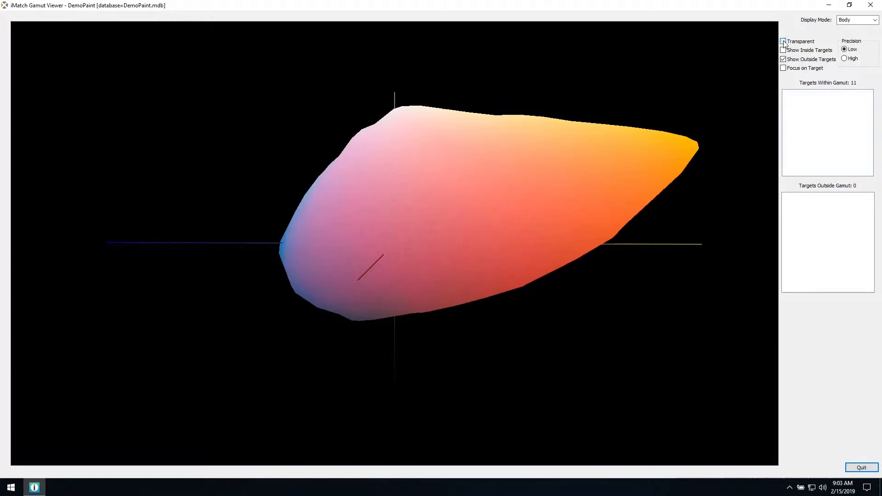
click(783, 42)
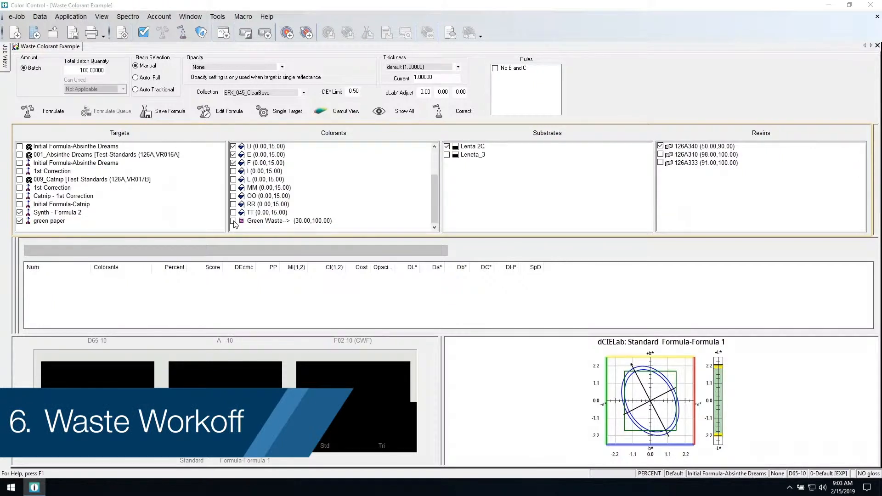
Add Green Waste and formulate Absinthe Dreams as Synth - Formula 1 at DEcmc 0.56
click(234, 221)
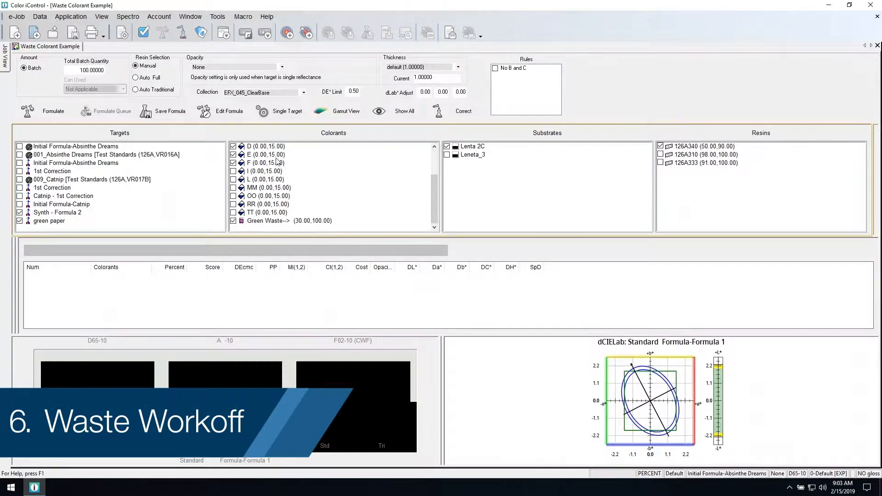
click(263, 111)
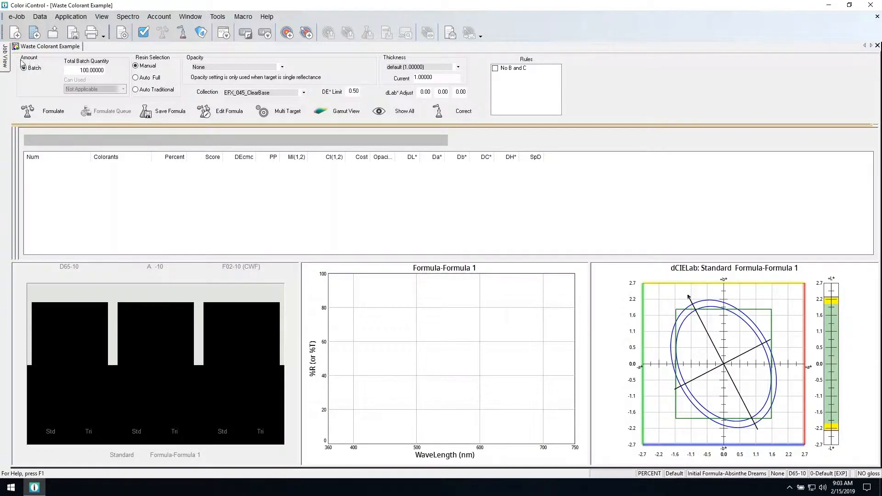
click(6, 61)
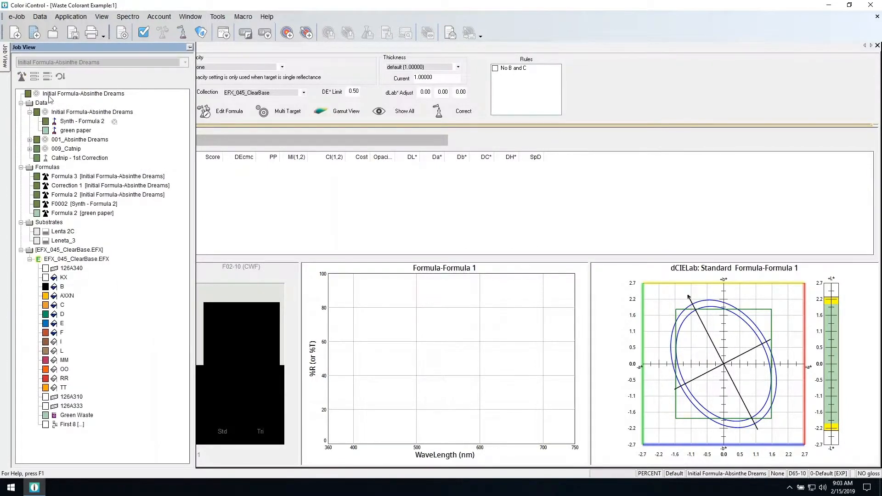
click(21, 76)
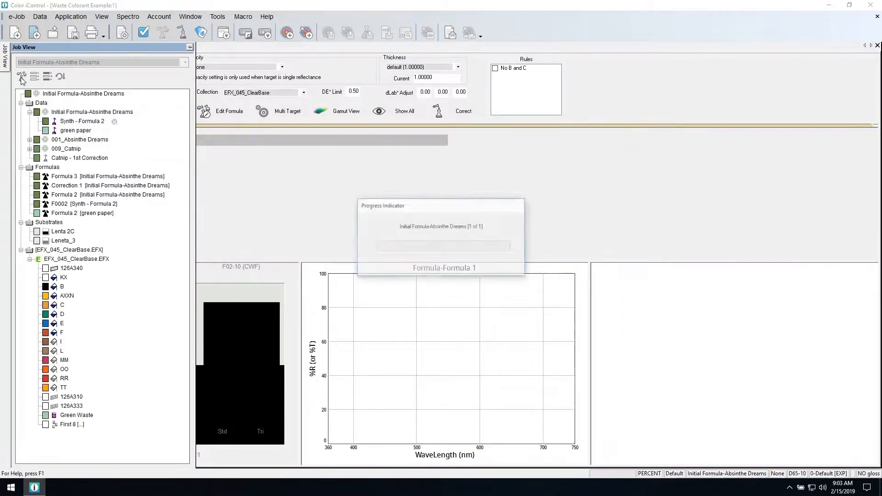
click(21, 77)
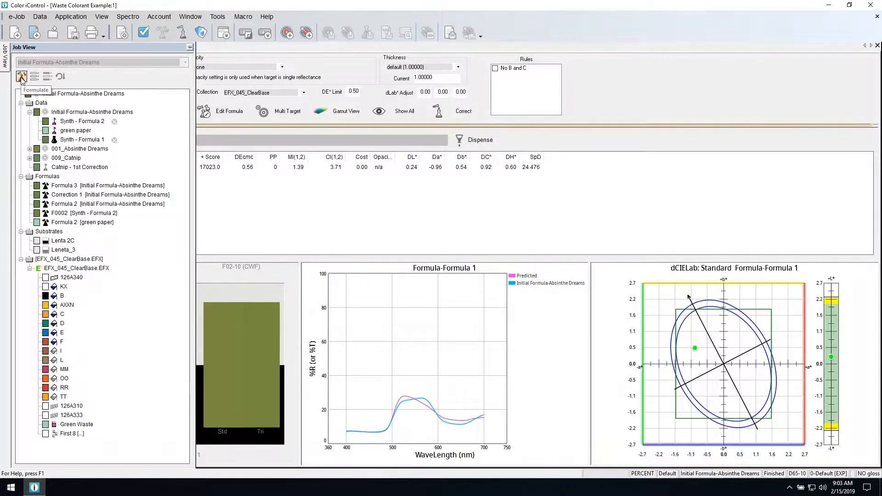